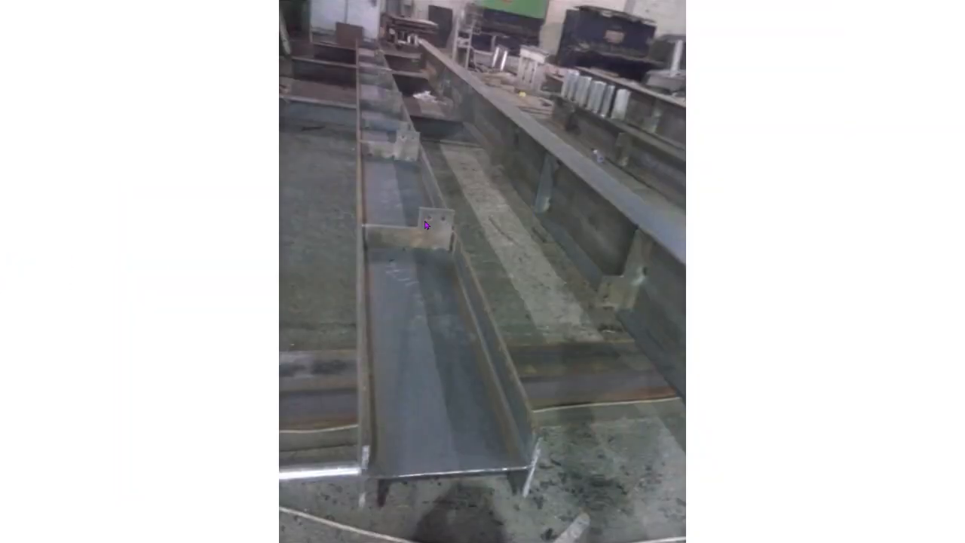
pyautogui.moveTo(414, 129)
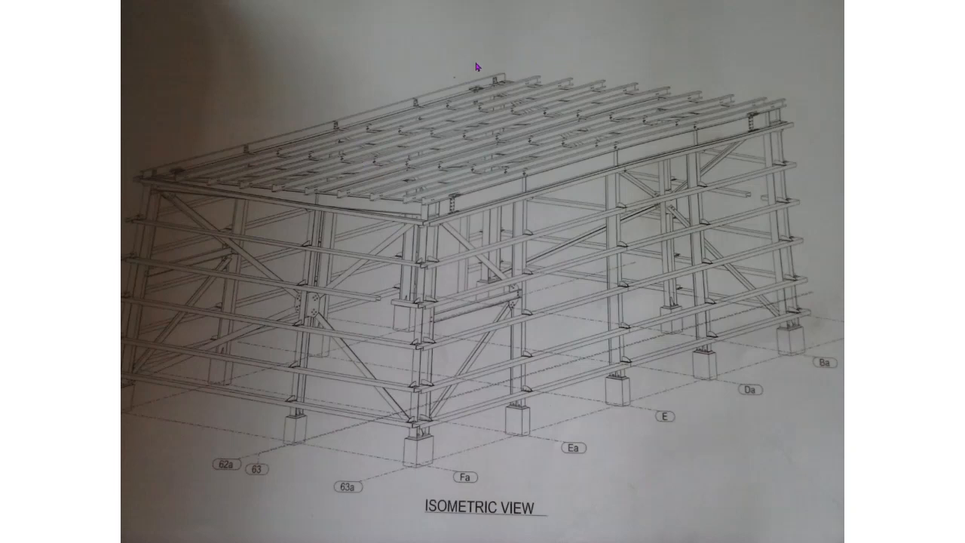
pyautogui.moveTo(865, 234)
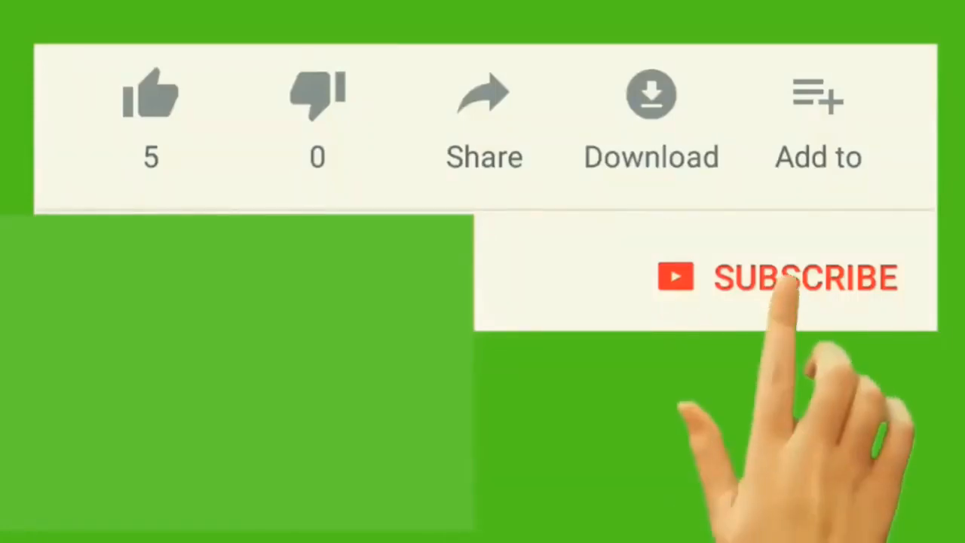
# Advance the slideshow past the beam photo and isometric frame drawing to the closing subscribe screen.
pyautogui.click(784, 277)
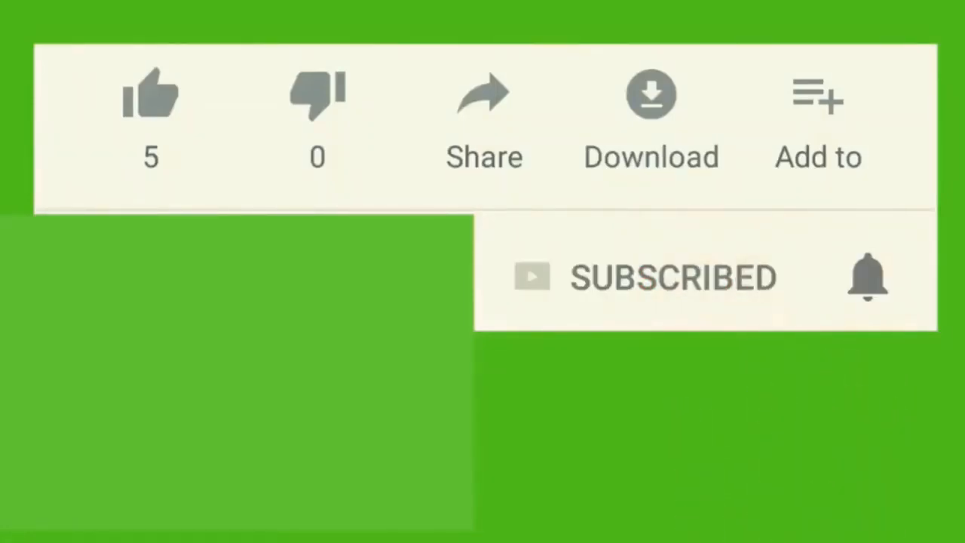